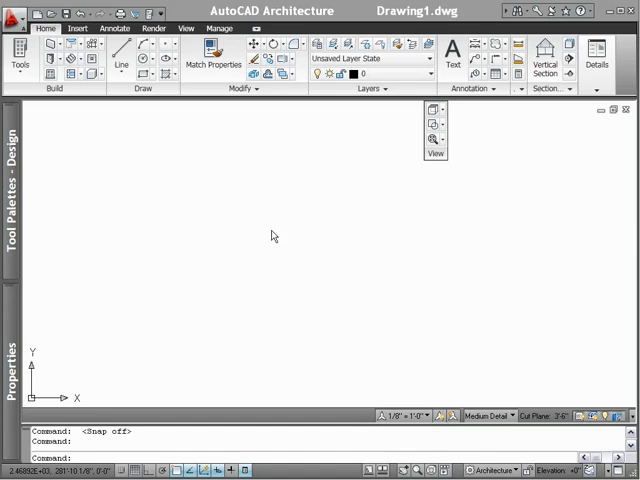
Step: Bring up the Project Browser listing the available documentation projects
left_click(18, 12)
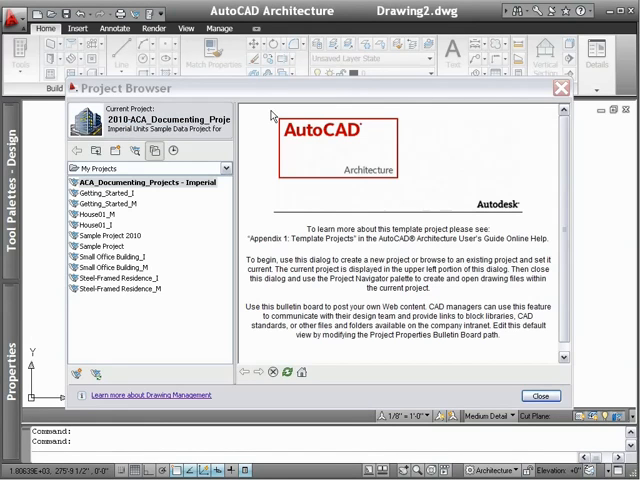
Step: Make Sample Project 2010 (Small Office Building) current, view its 3D preview, and close the browser
left_click(538, 396)
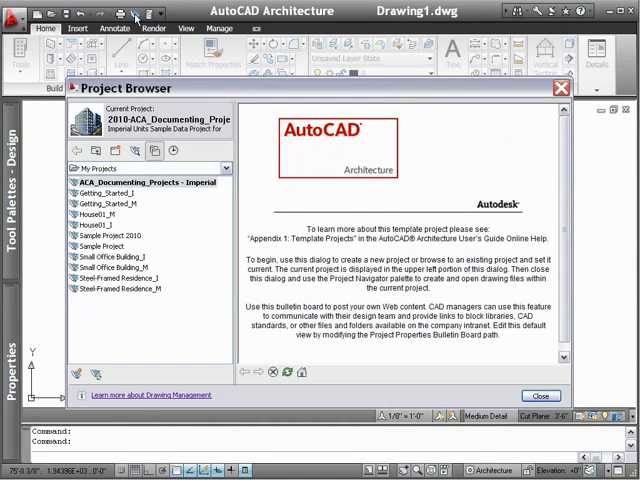
mouse_move(110, 168)
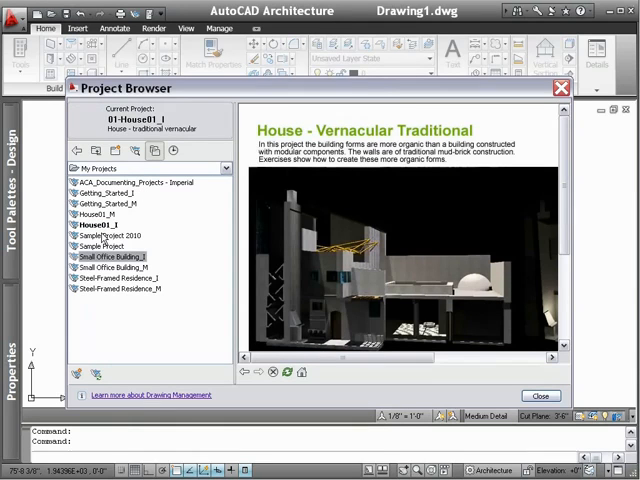
left_click(116, 256)
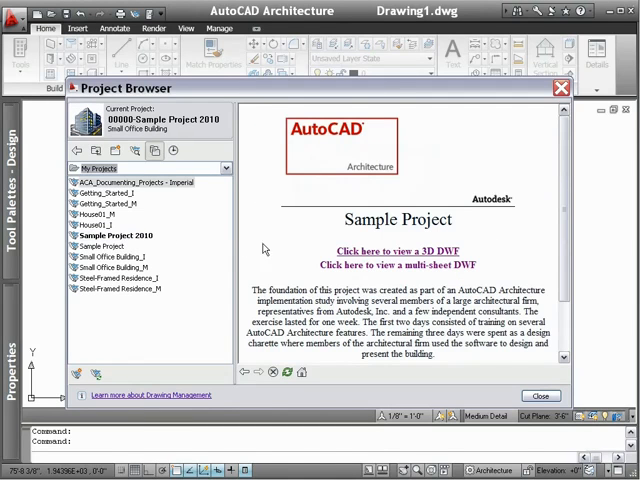
left_click(380, 252)
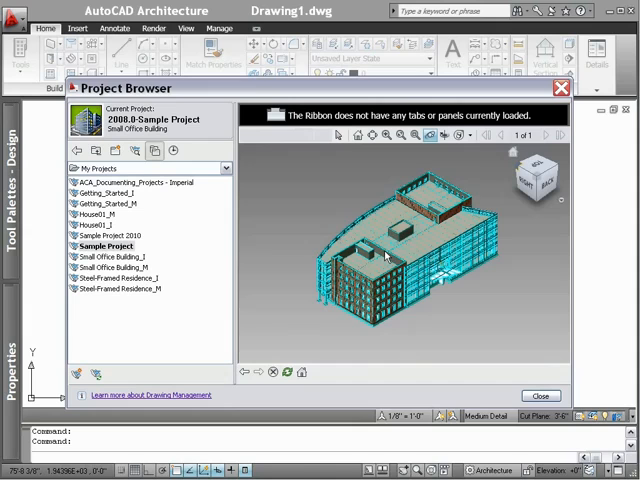
left_click(524, 170)
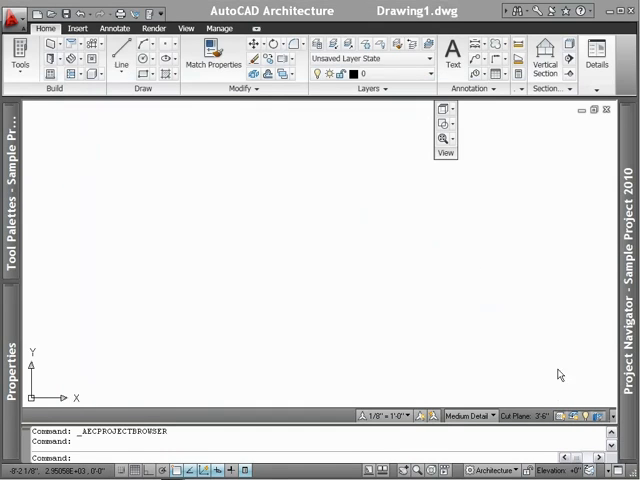
mouse_move(628, 130)
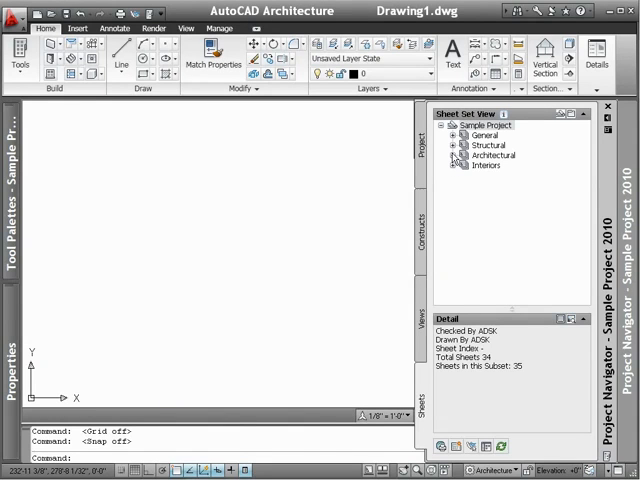
Step: Expand the Architectural sheet subset, then show the project's details, levels and Main Building division
left_click(456, 156)
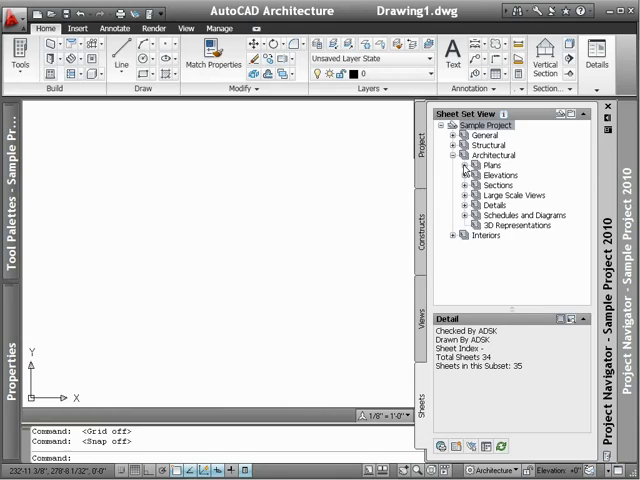
left_click(468, 164)
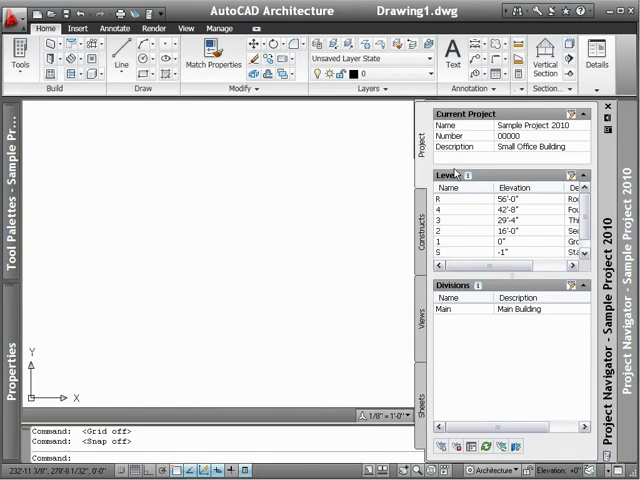
mouse_move(468, 178)
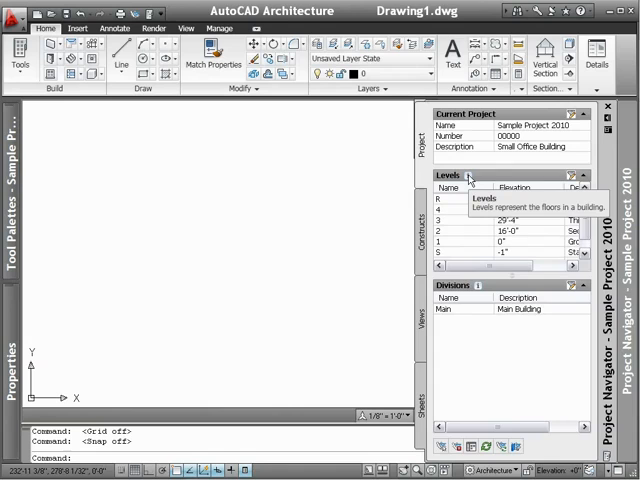
mouse_move(470, 176)
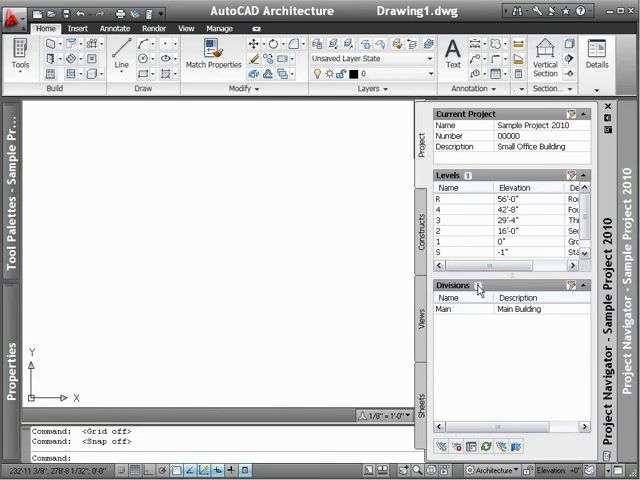
mouse_move(478, 290)
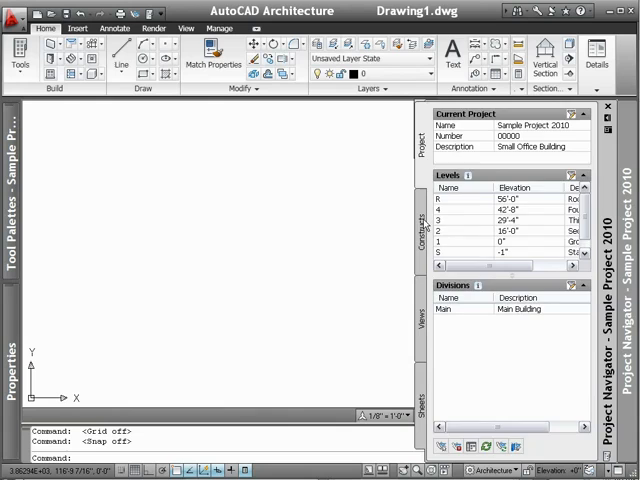
Step: Expand Architectural Partitions, Shell and Core constructs and select 01 Floor Partitions
left_click(420, 232)
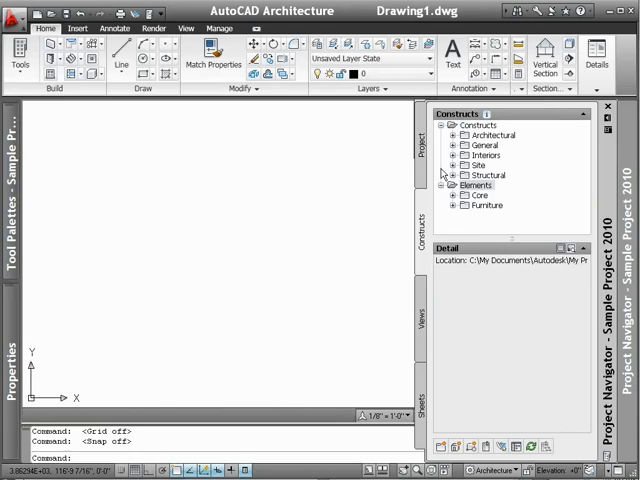
left_click(458, 136)
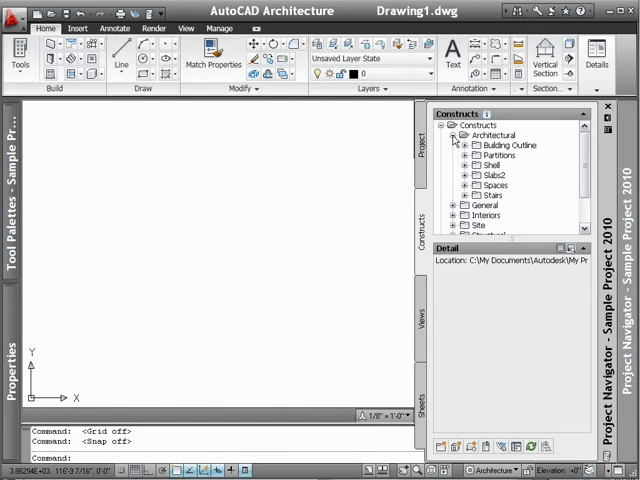
left_click(474, 156)
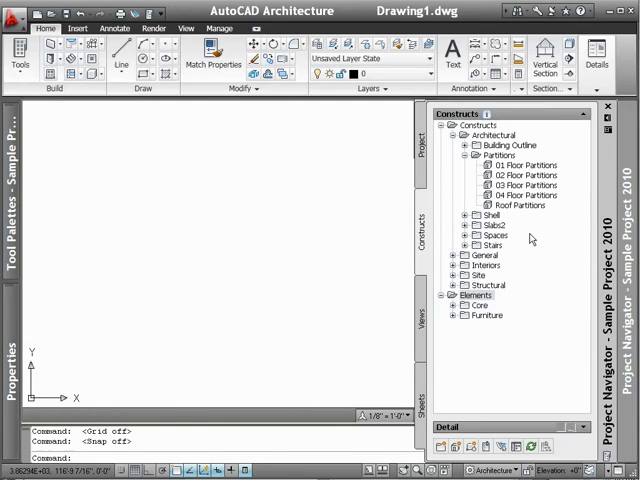
left_click(462, 216)
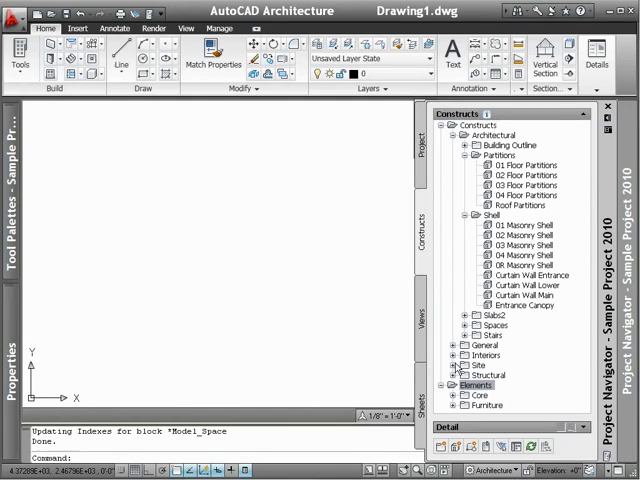
left_click(456, 396)
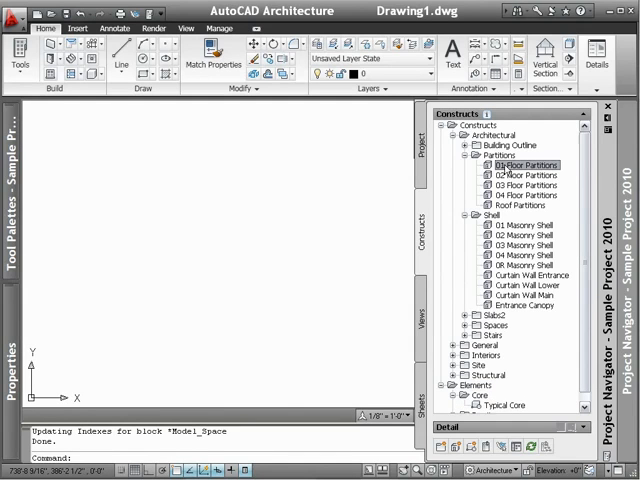
left_click(520, 164)
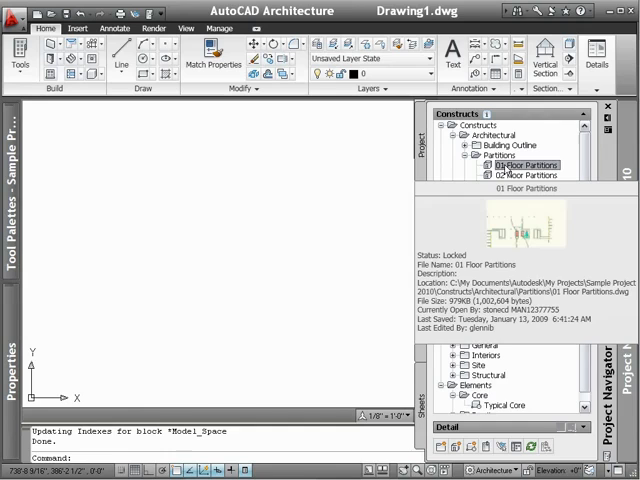
Step: Open 01 Floor Partitions, then show details and actions for the Curtain Wall Entrance construct
right_click(532, 164)
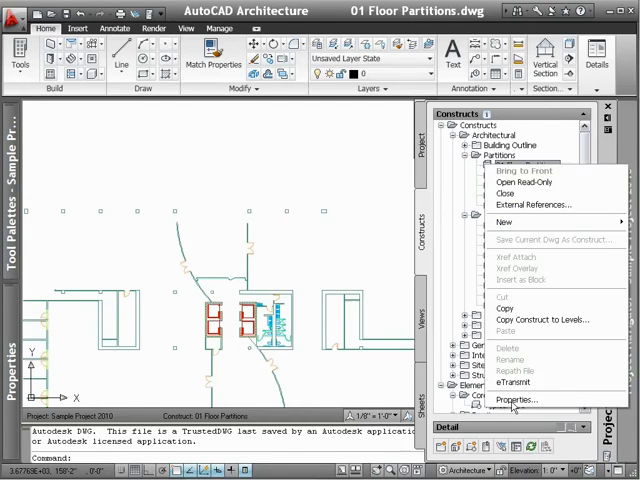
left_click(516, 400)
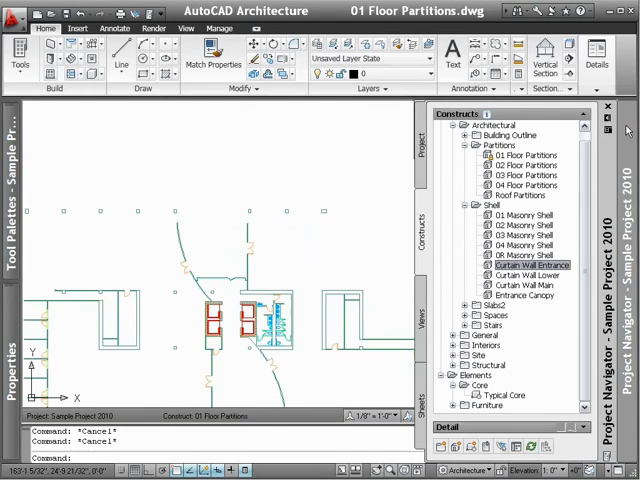
left_click(520, 264)
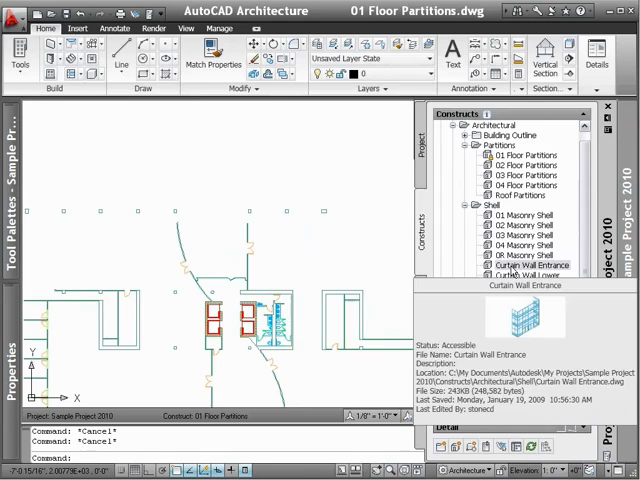
right_click(530, 264)
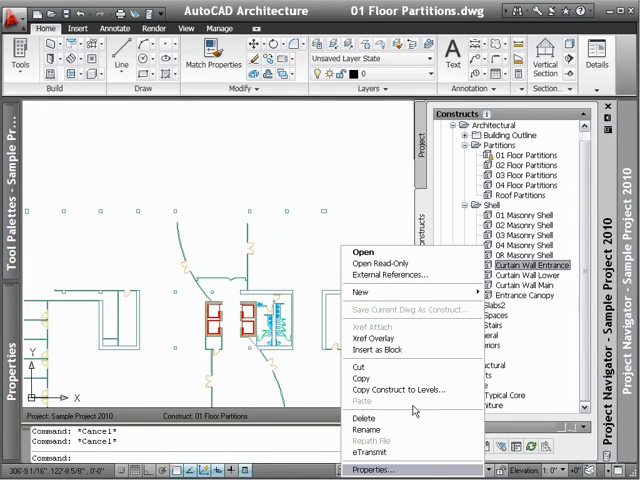
Step: Open the Curtain Wall Entrance drawing, collapse Shell, and view the Typical Core element's details
left_click(370, 470)
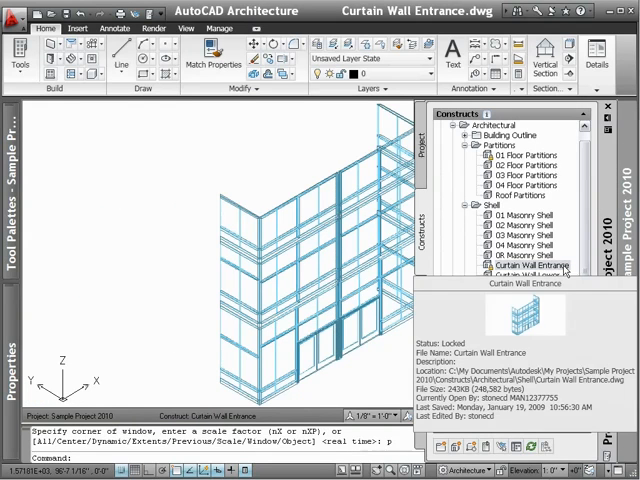
mouse_move(464, 210)
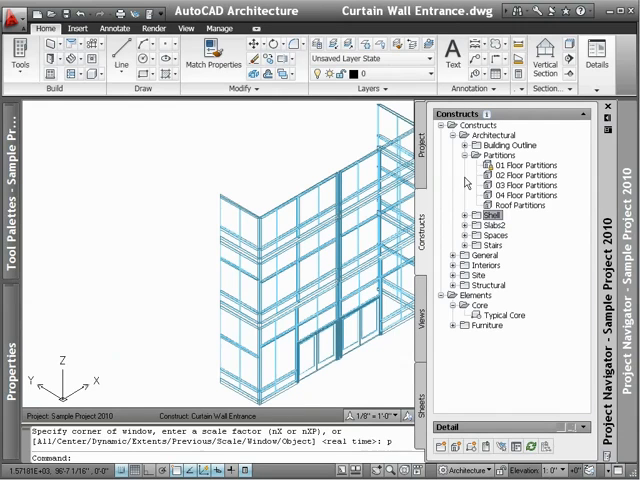
left_click(470, 156)
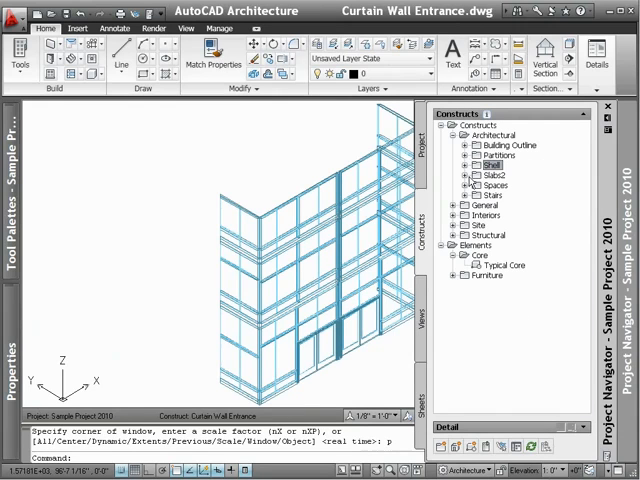
left_click(504, 264)
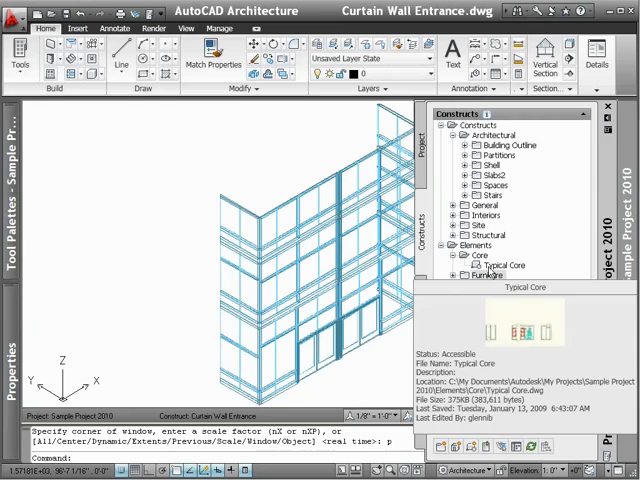
Step: Change the construct preview size from the Typical Core menu, then return to 01 Floor Partitions.dwg
right_click(504, 264)
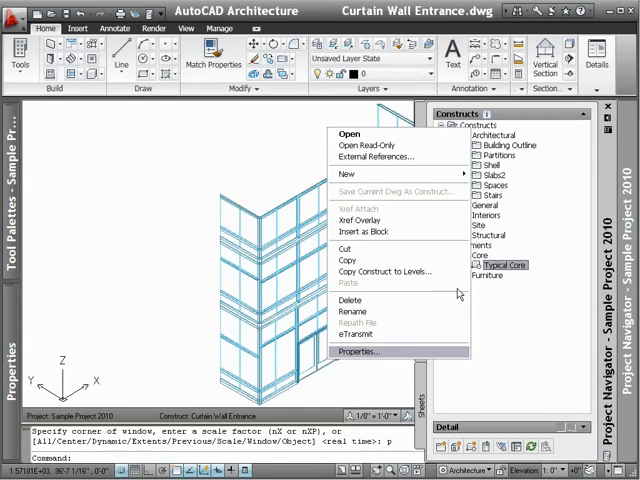
left_click(372, 352)
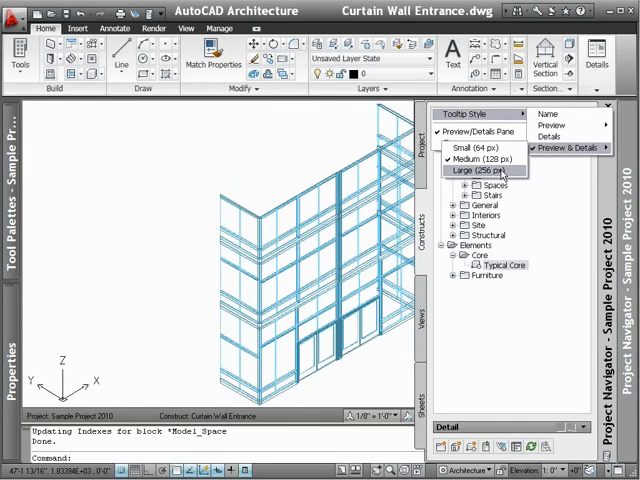
left_click(490, 170)
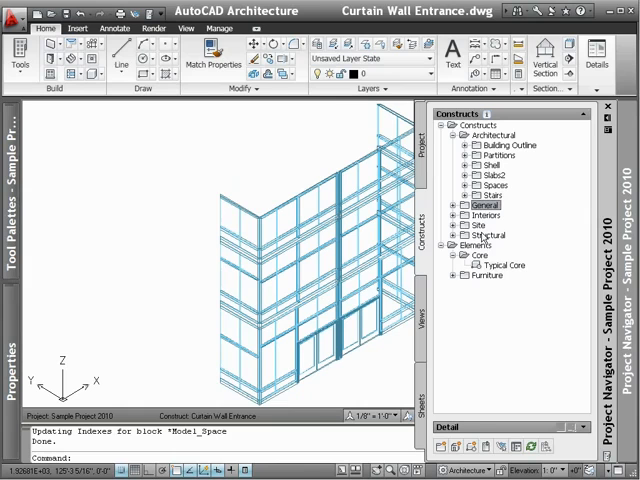
left_click(508, 264)
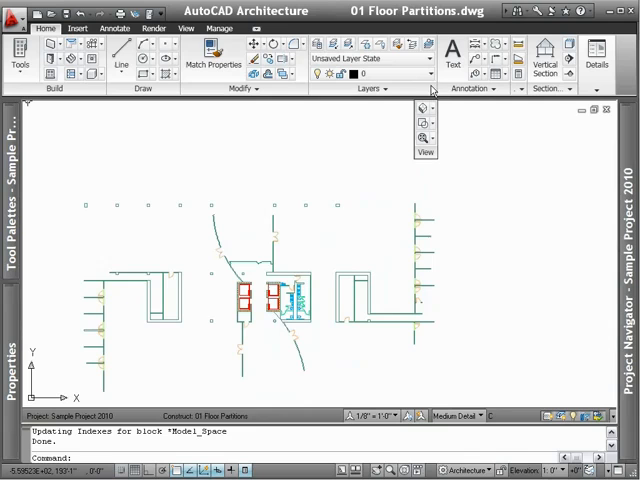
Step: Close all open drawings from the Application Menu, leaving a blank Drawing1
left_click(16, 12)
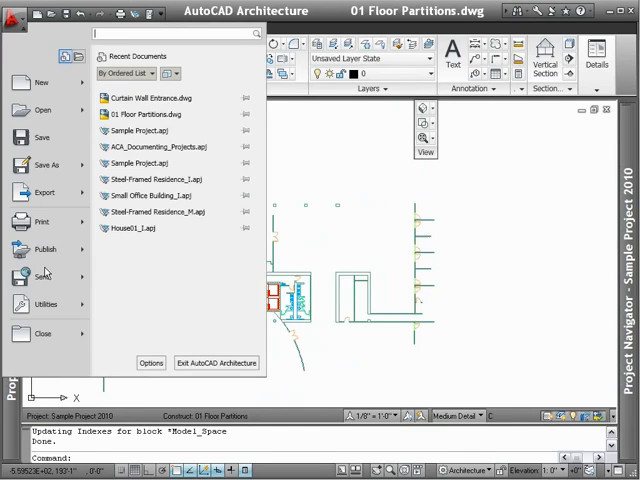
left_click(42, 332)
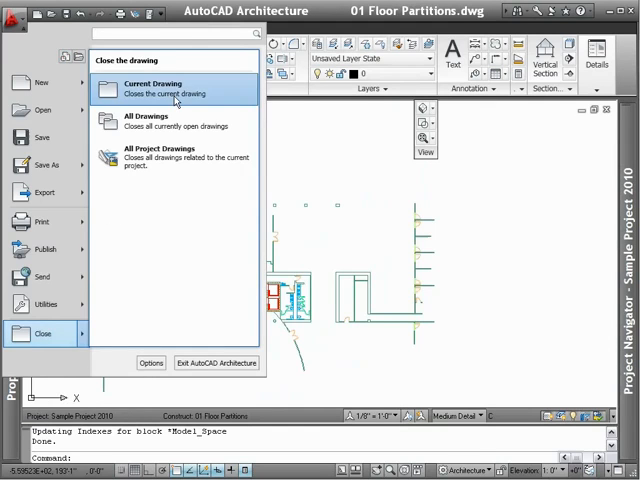
left_click(152, 88)
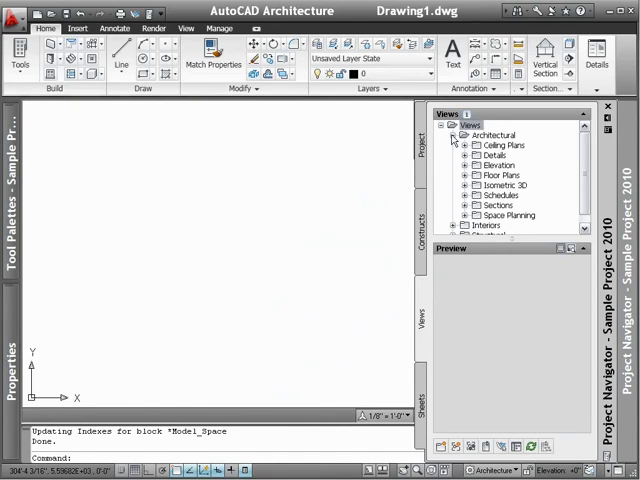
Step: Create a new general view drawing named Your 1st Floor Plan under Floor Plans
left_click(464, 176)
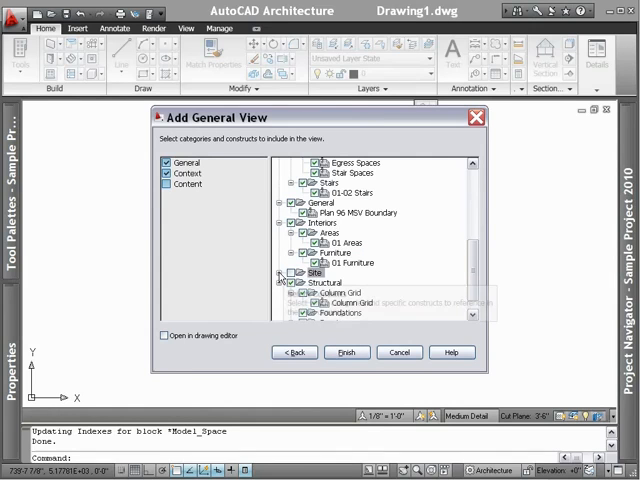
scroll("up", 3)
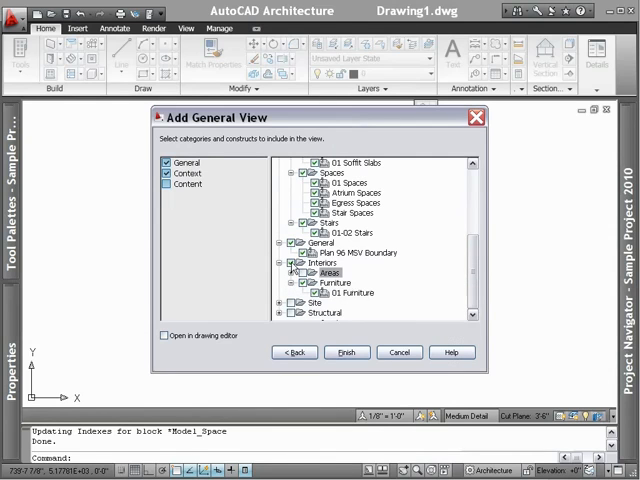
scroll("up", 3)
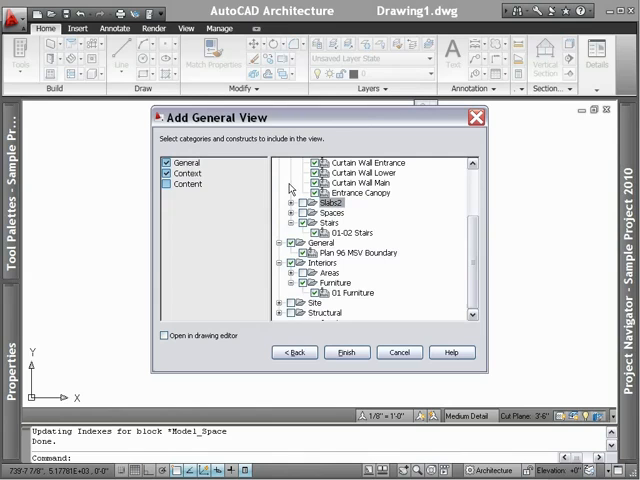
scroll("up", 3)
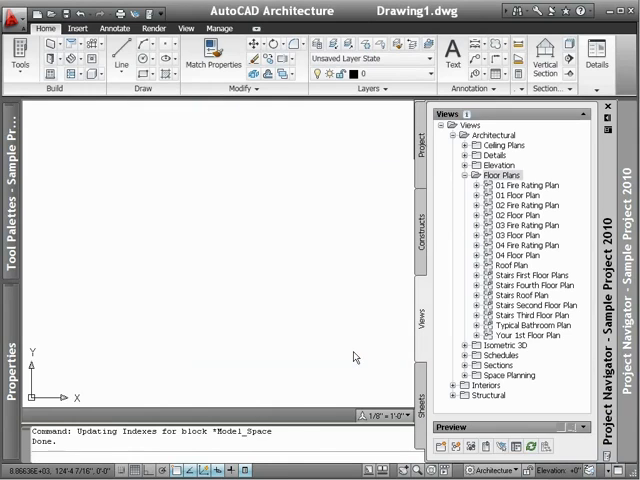
Step: Open the Your 1st Floor Plan view drawing and switch to the sheet set's Plans subset
left_click(524, 332)
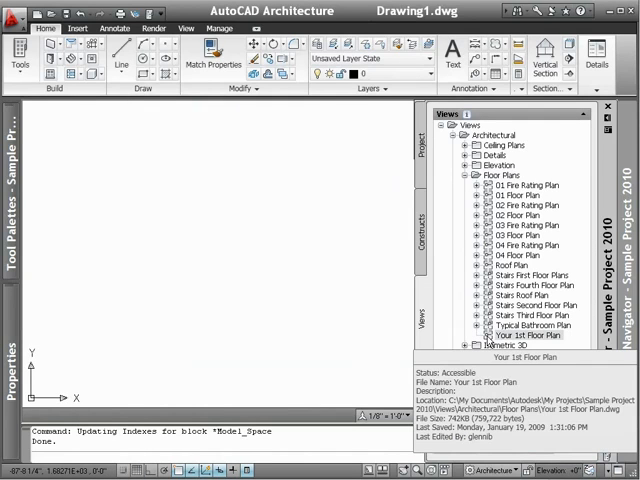
double_click(520, 332)
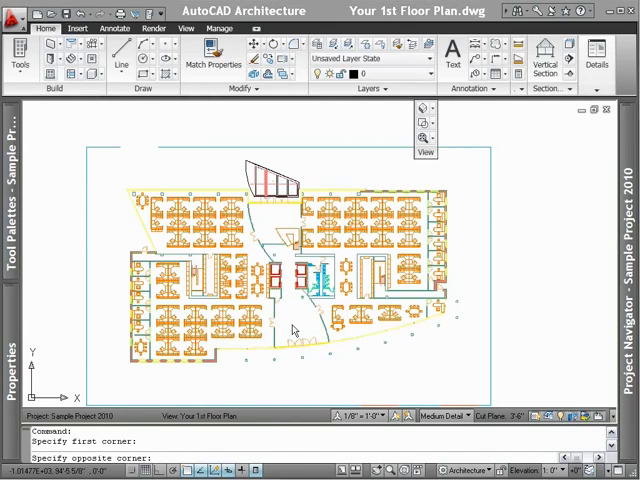
left_click(12, 12)
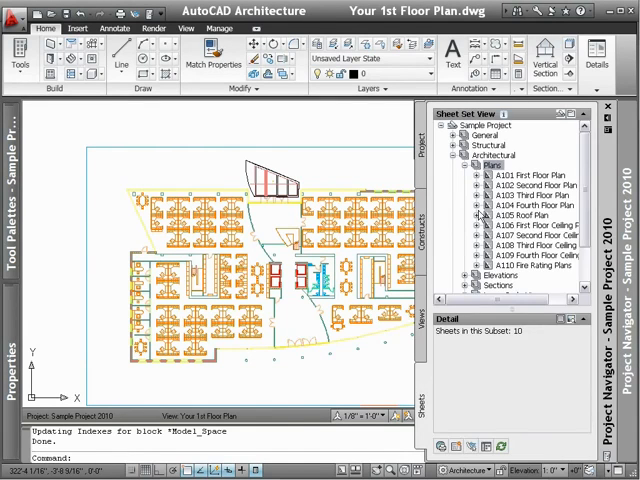
Step: Add sheet X101 'Sample Sheet' under the Plans subset and show the 01 Floor with Furniture view
right_click(496, 156)
type("Samp")
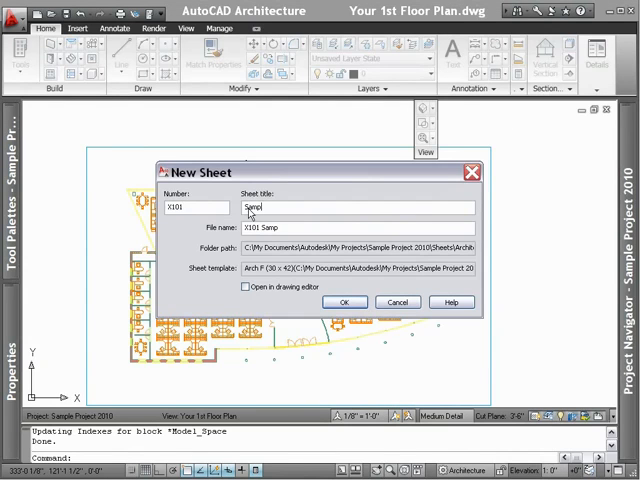
left_click(244, 288)
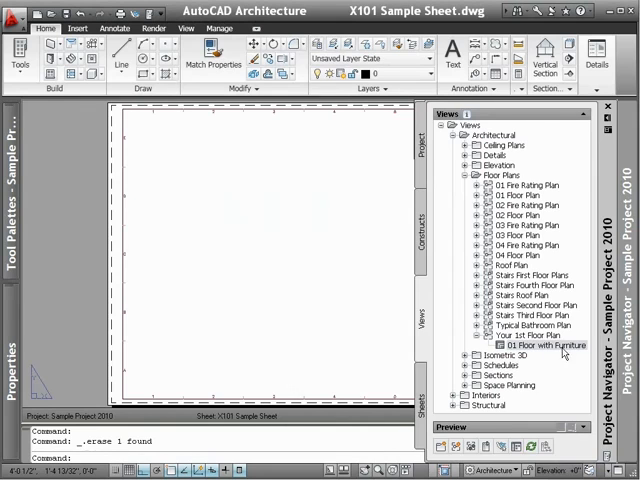
left_click(546, 344)
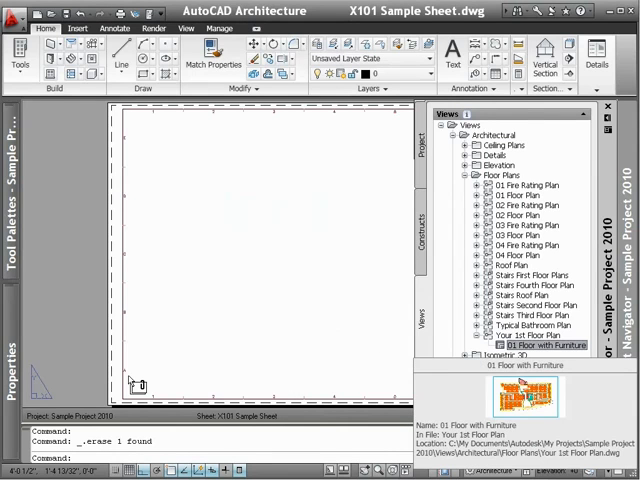